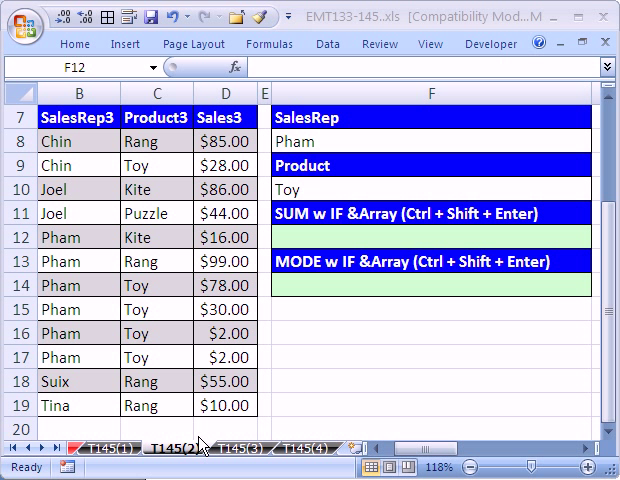
mouse_move(205, 458)
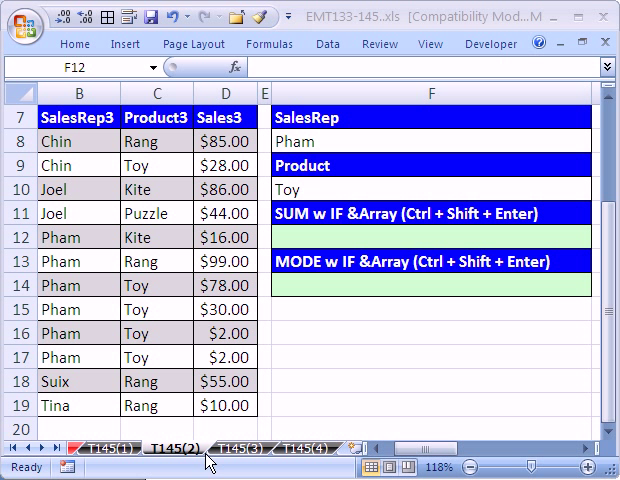
mouse_move(329, 408)
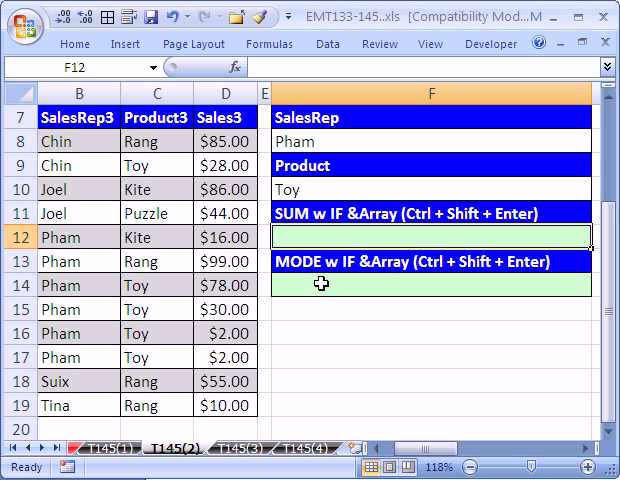
Step: In F12, build =SUM((B8:B19=F8)*(C8:C19=F10)*D8:D19) and F9-preview matching sales 78, 30, 2, 2
click(430, 288)
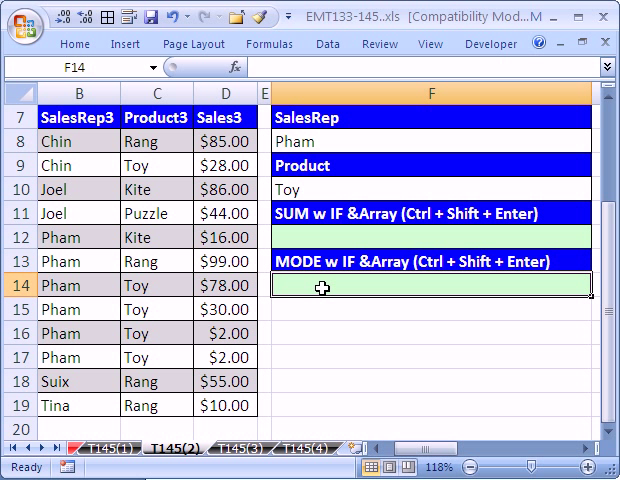
mouse_move(303, 318)
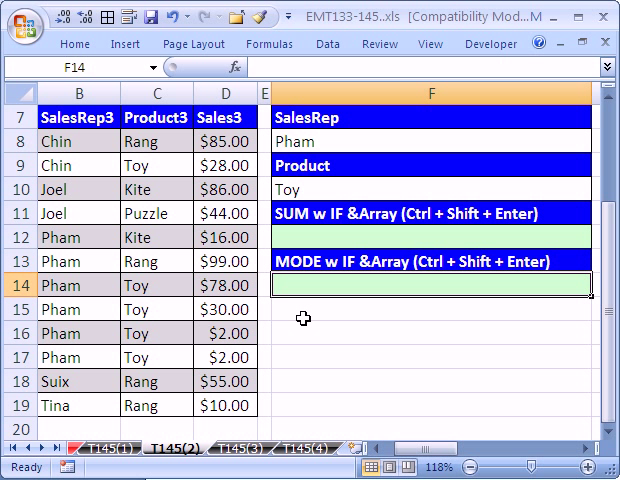
mouse_move(118, 465)
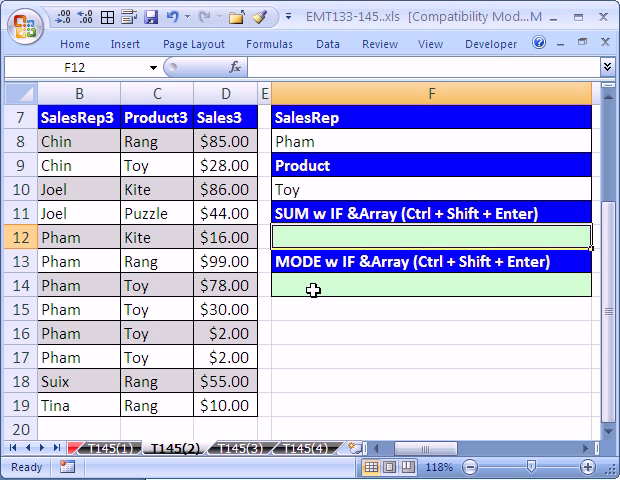
click(425, 289)
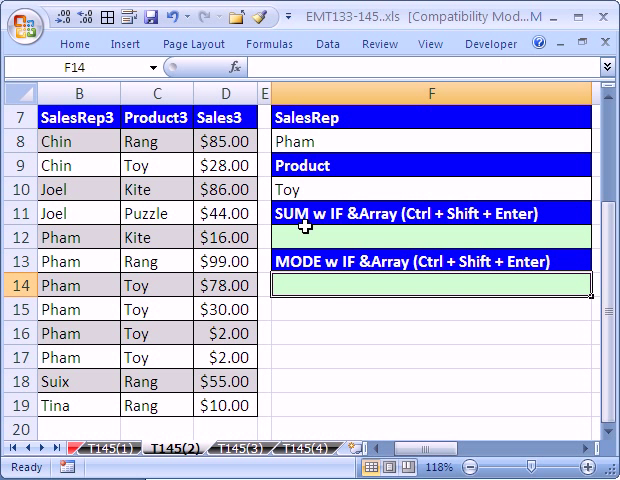
click(428, 237)
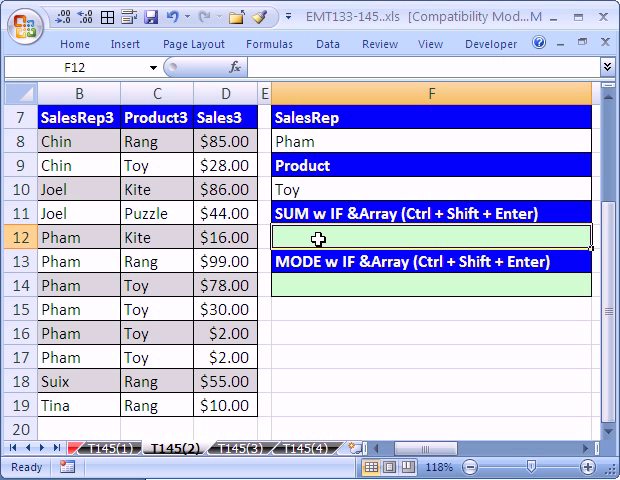
mouse_move(345, 227)
text(=SUM((B8:B19=F8)
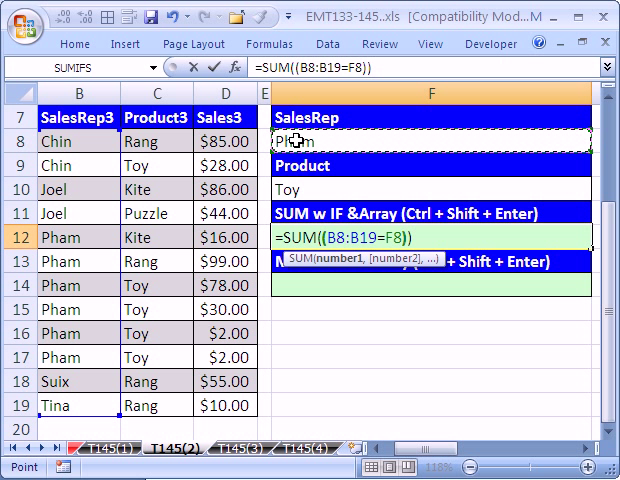
text(*())
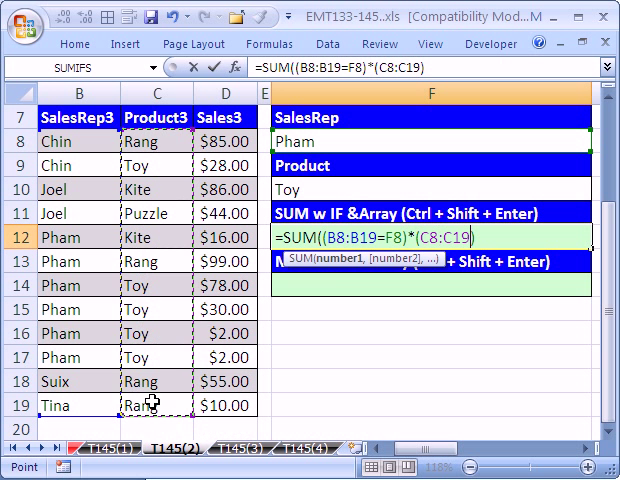
text(=F10)
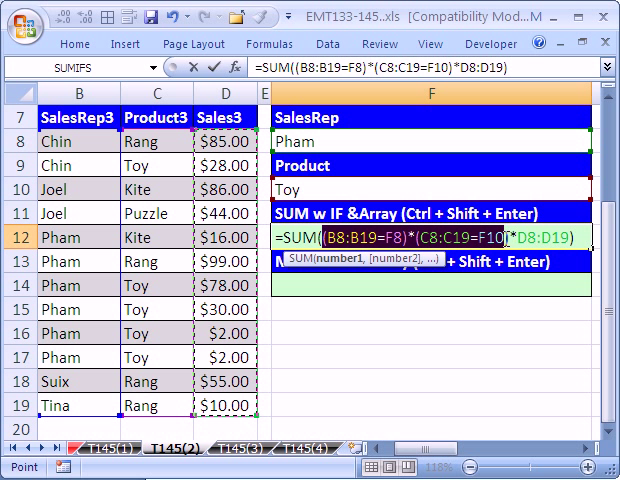
key(F9)
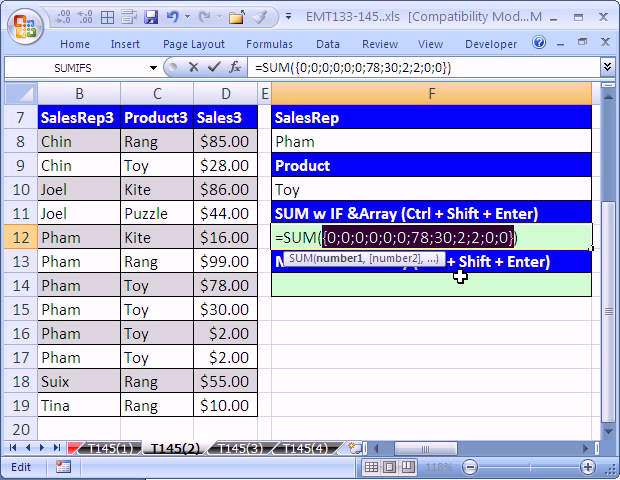
mouse_move(490, 265)
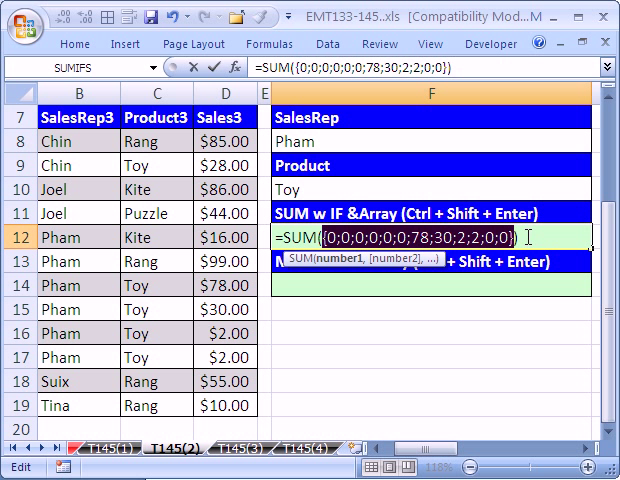
mouse_move(360, 268)
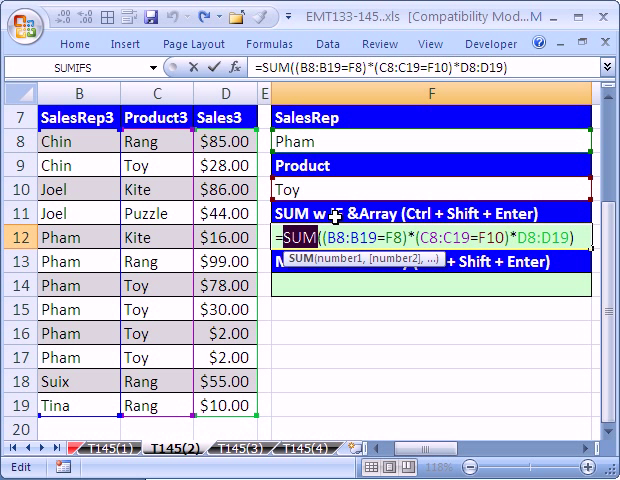
Step: Swap SUM for MEDIAN in F12 and enter it as an array formula, returning 0
text(median)
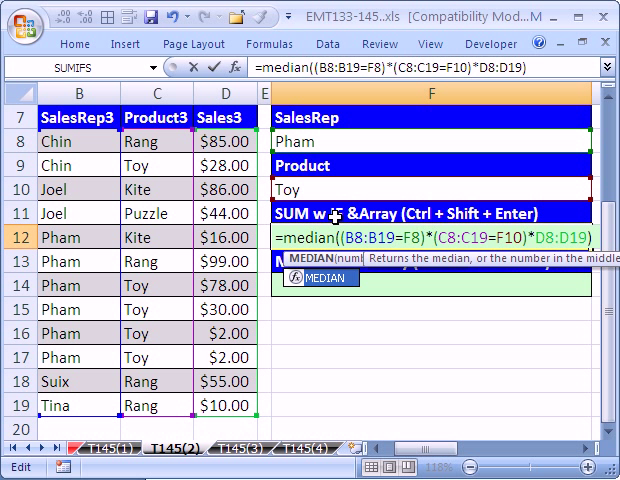
key(ctrl+shift+enter)
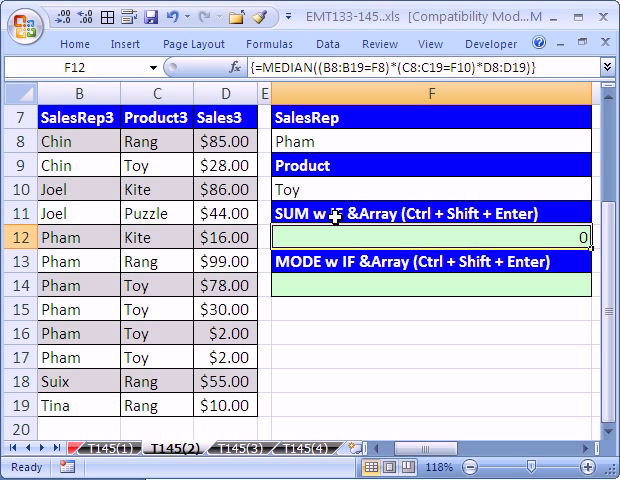
mouse_move(285, 261)
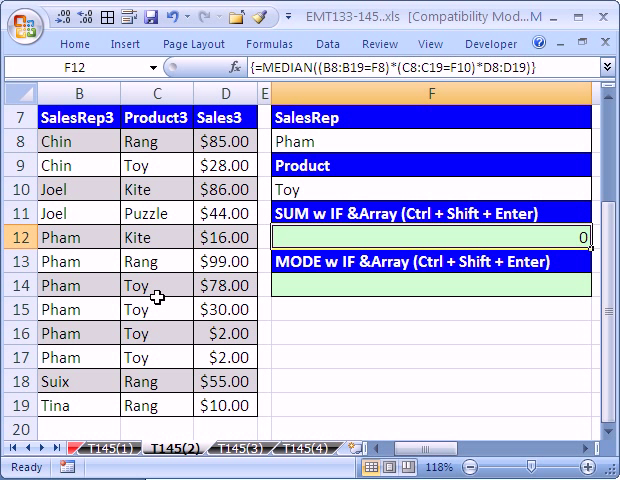
mouse_move(148, 357)
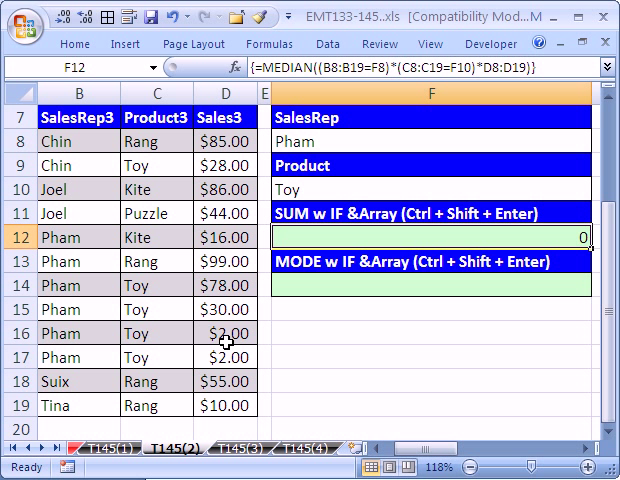
mouse_move(376, 199)
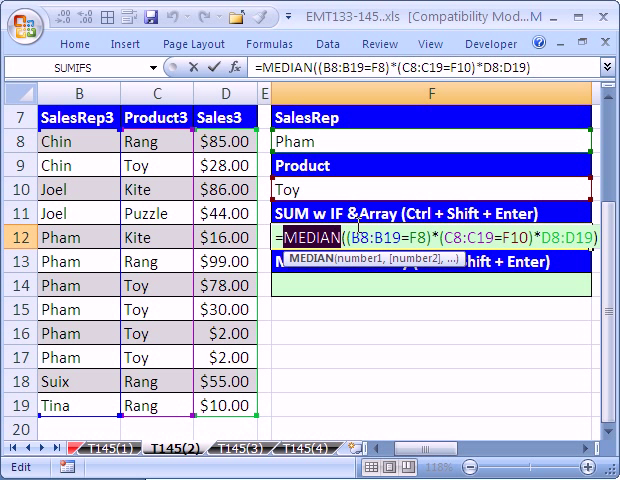
Step: Change F12's function from MEDIAN back to SUM and re-enter it as an array formula
text(sum)
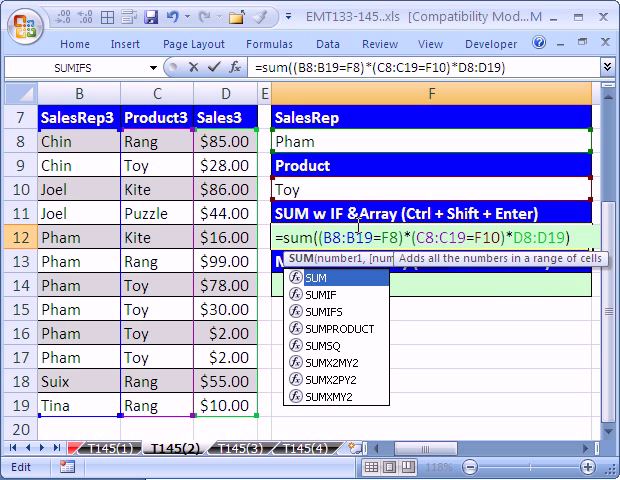
key(ctrl+shift+enter)
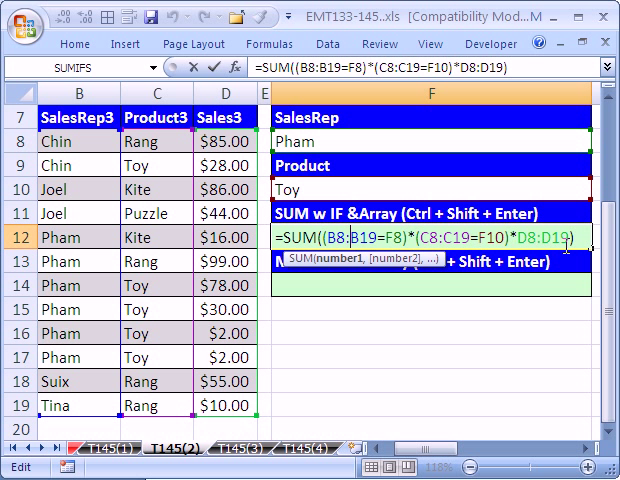
mouse_move(321, 296)
text(=SUM(IF(B8:B19=F8)
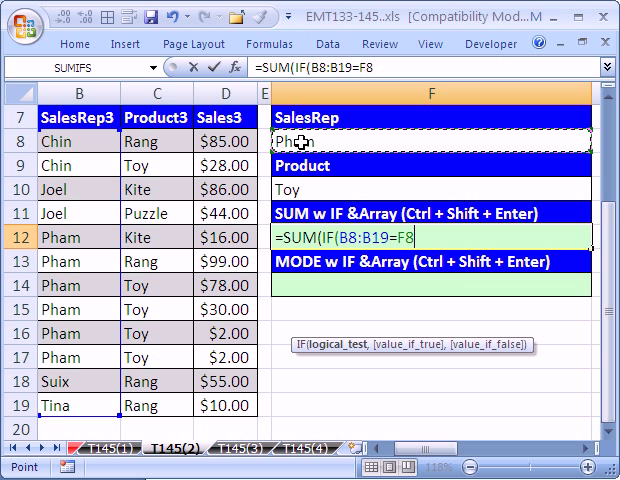
Step: Rewrite F12 as array formula =SUM(IF(B8:B19=F8,IF(C8:C19=F10,D8:D19))), returning 112
text(,IF(C8:C19=F10)
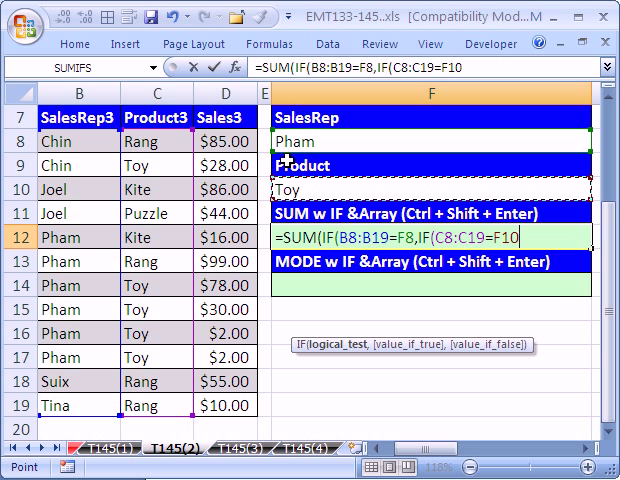
text(,D8:D19)
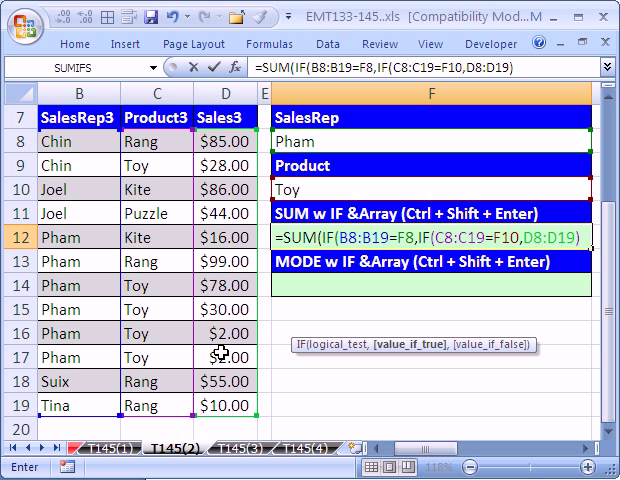
text()))
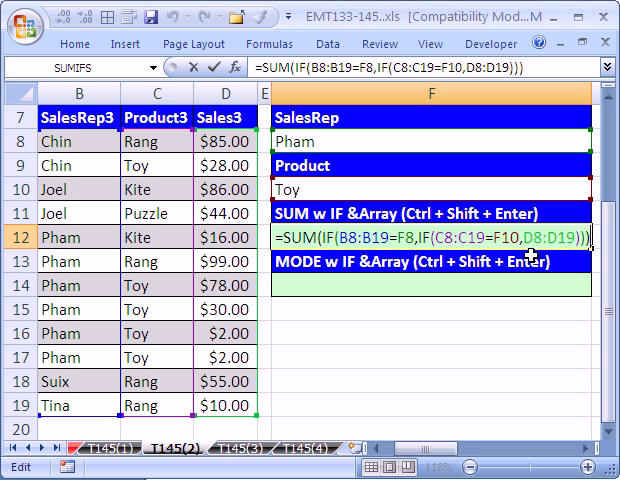
mouse_move(540, 262)
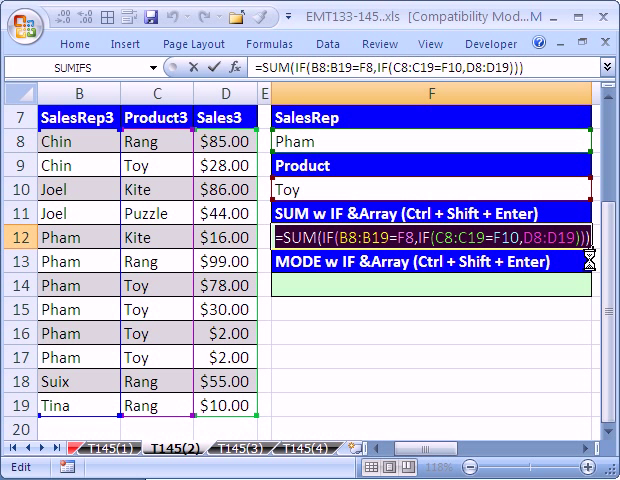
key(ctrl+shift+enter)
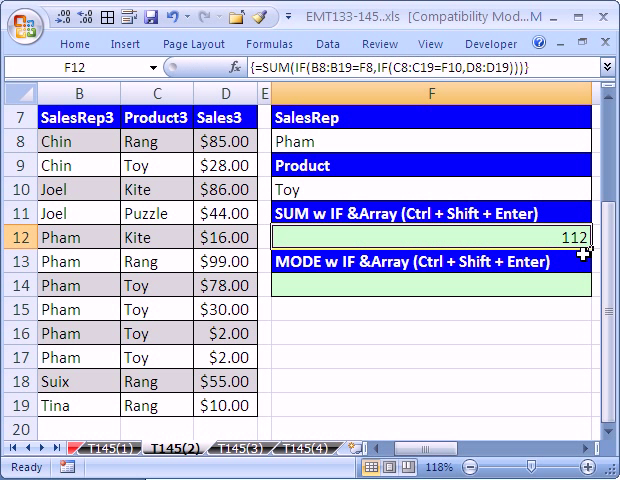
Step: Enter =MODE(IF(B8:B19=F8,IF(C8:C19=F10,D8:D19))) in F14 as an array formula, returning 2
click(405, 285)
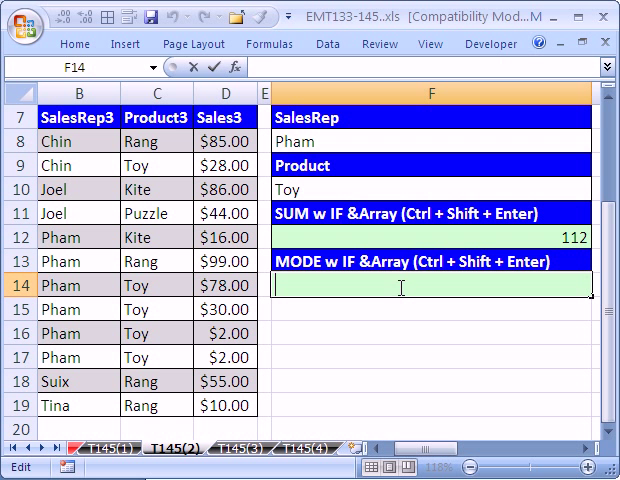
text(=SUM(IF(B8:B19=F8,IF(C8:C19=F10,D8:D19))))
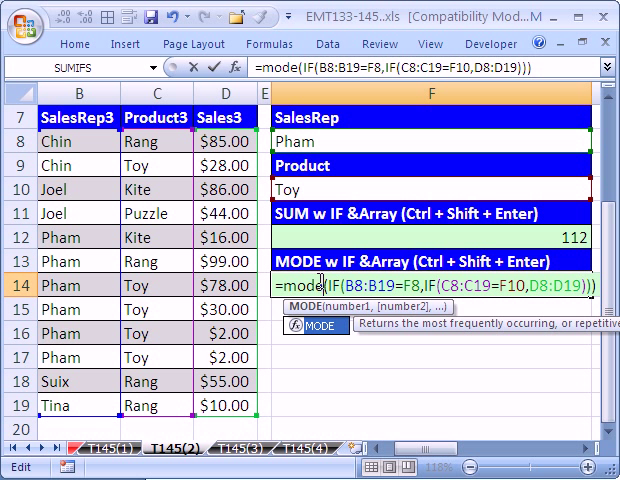
key(ctrl+shift+enter)
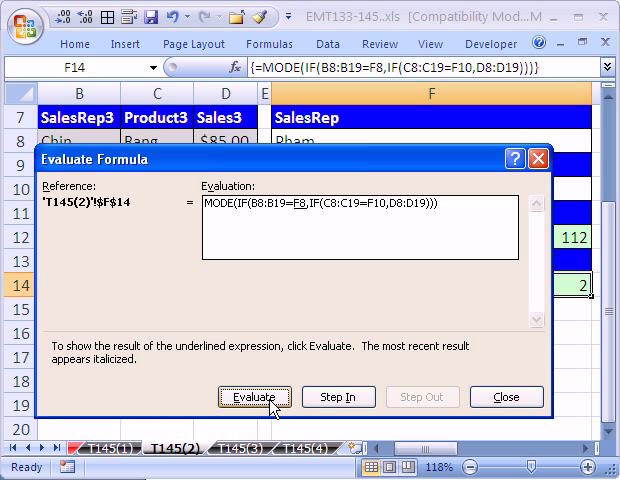
click(256, 397)
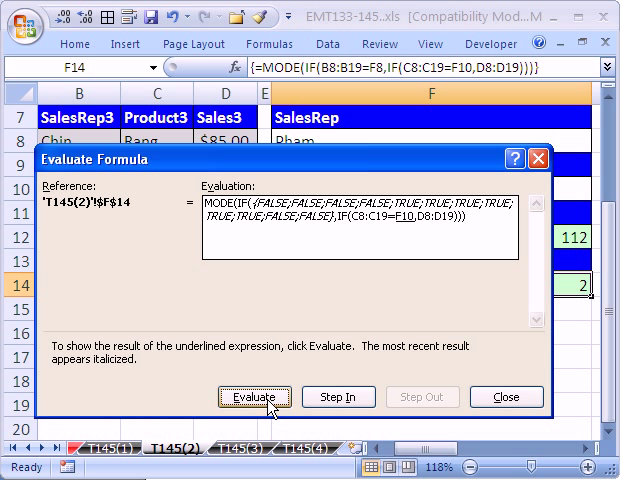
click(256, 397)
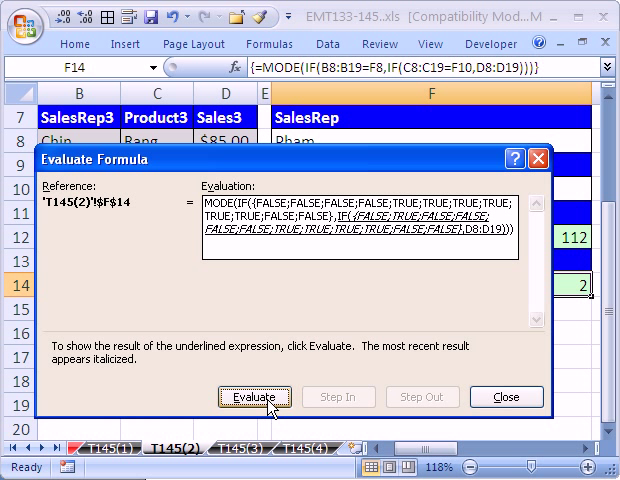
mouse_move(280, 395)
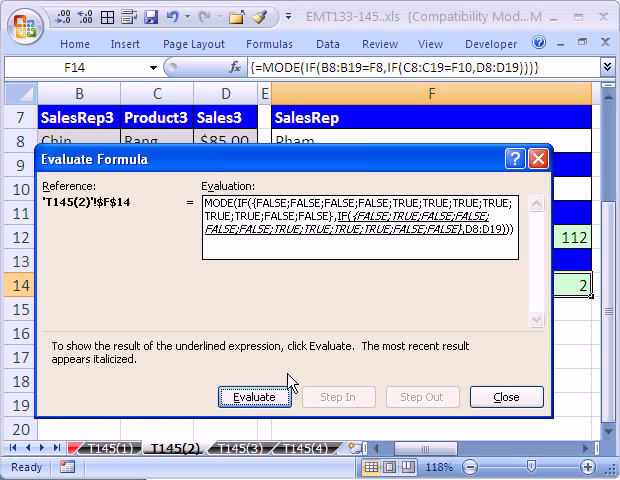
click(254, 396)
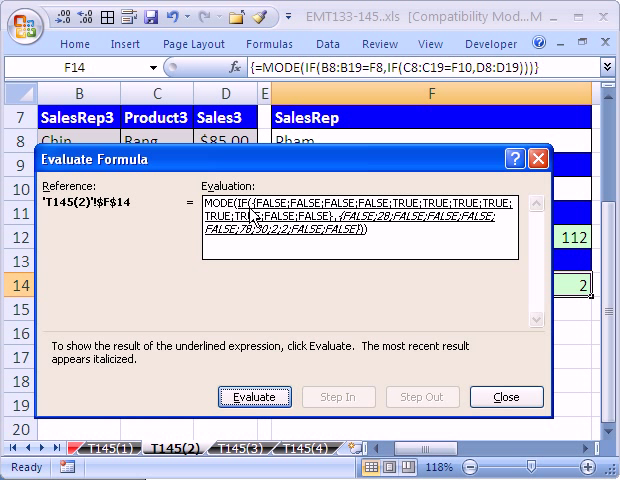
mouse_move(380, 237)
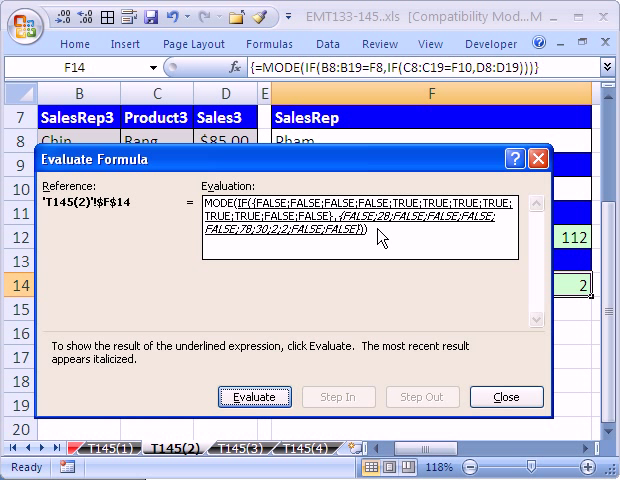
mouse_move(424, 228)
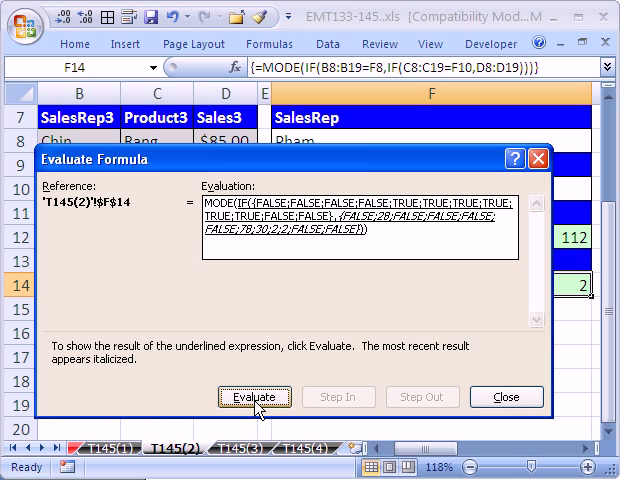
click(255, 395)
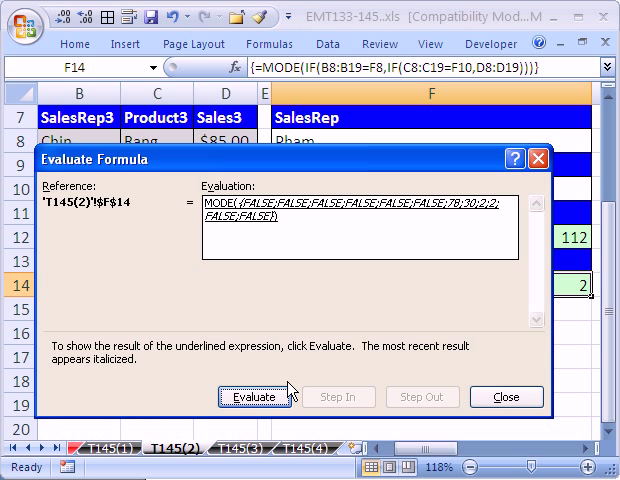
click(256, 397)
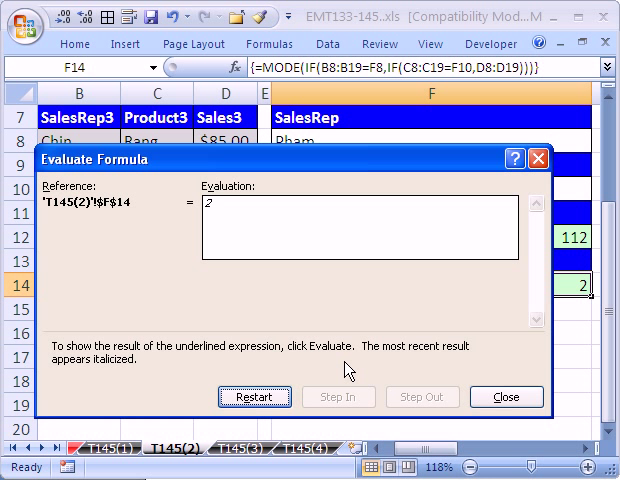
mouse_move(504, 397)
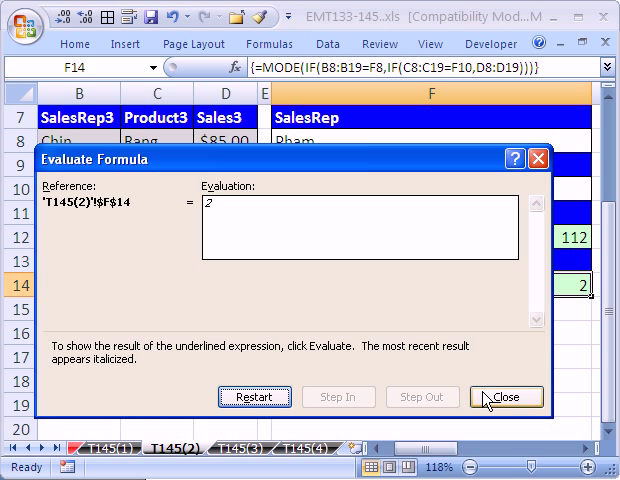
click(506, 397)
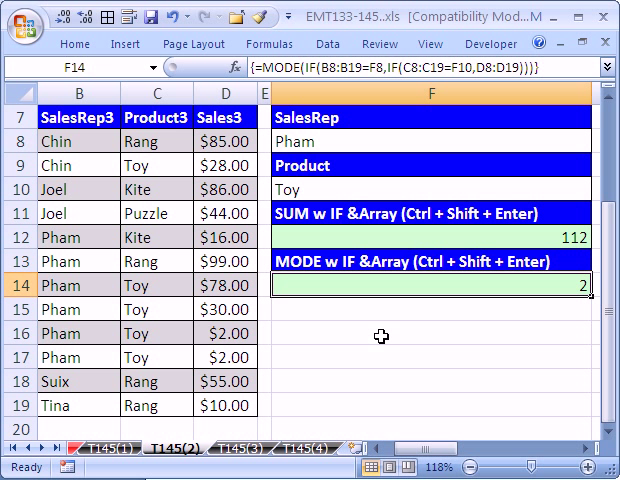